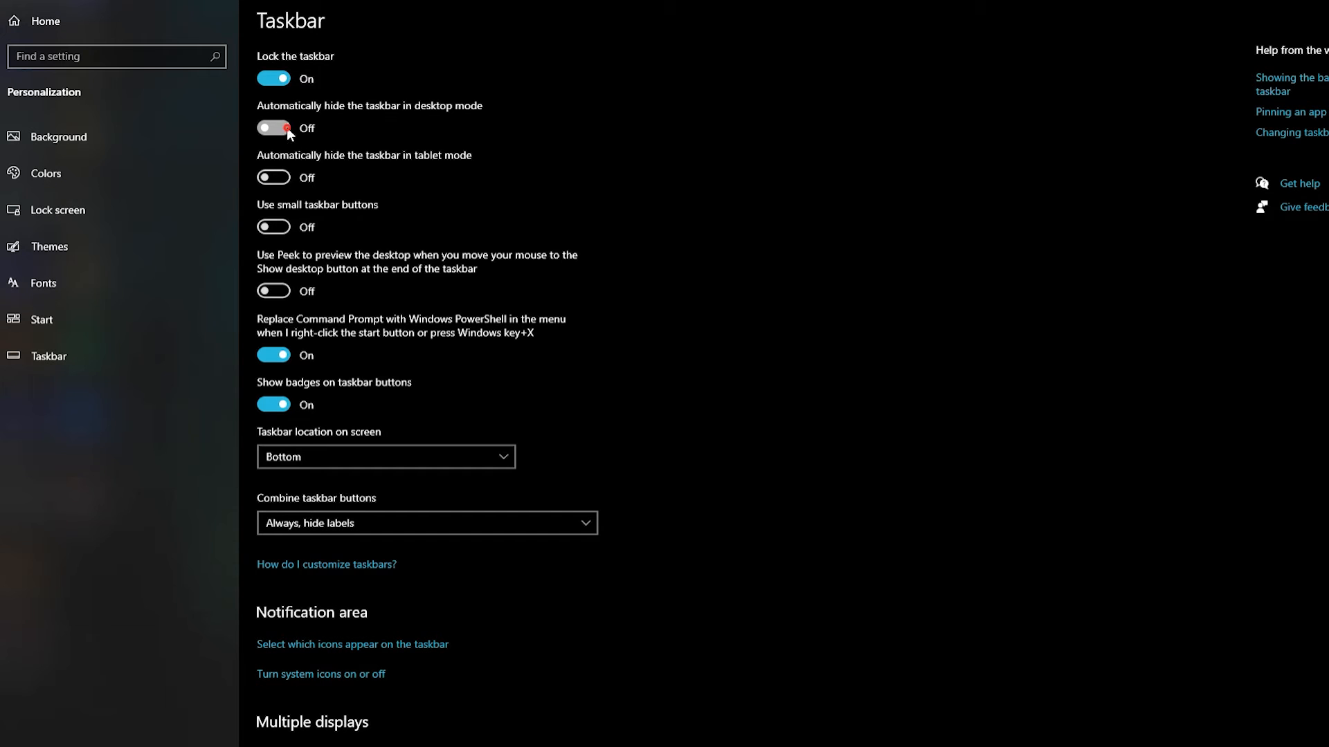
Switch 'Automatically hide the taskbar in desktop mode' to On in Taskbar settings.
{"action": "left_click", "coordinate": [273, 128]}
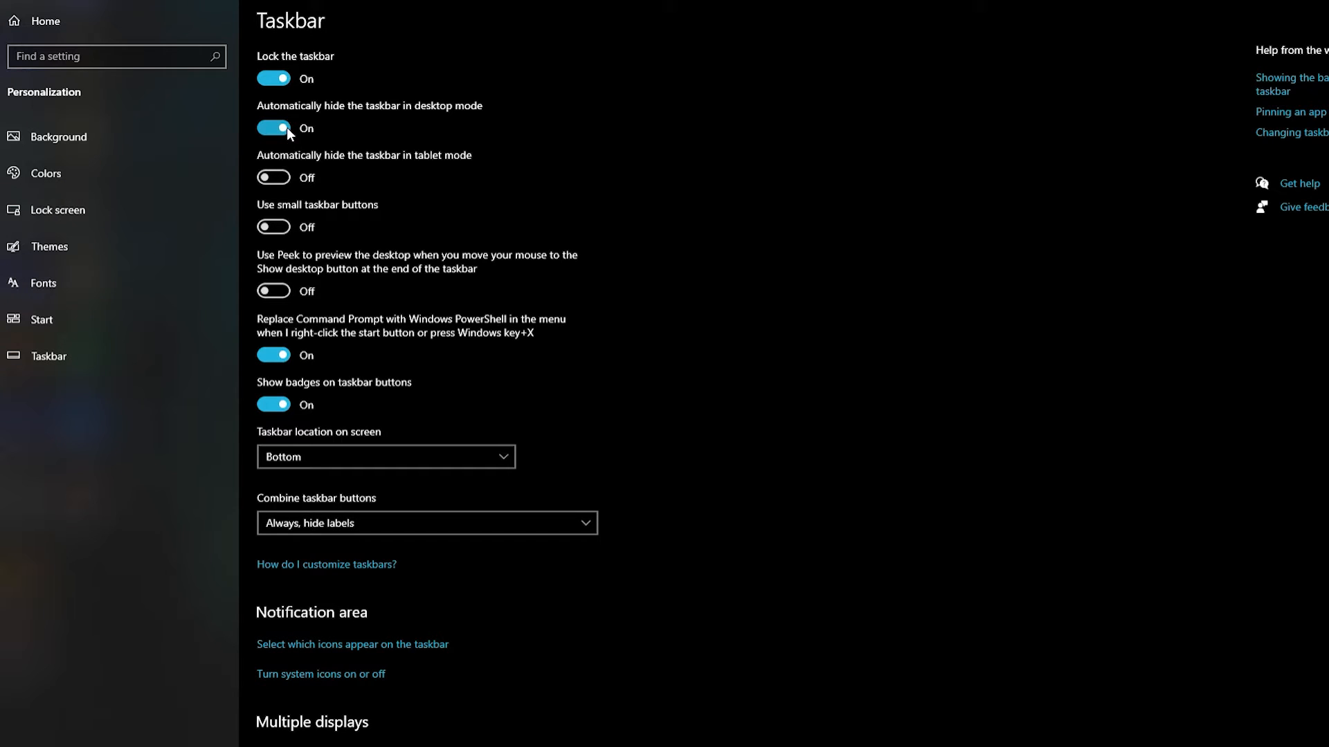
{"action": "left_click", "coordinate": [272, 128]}
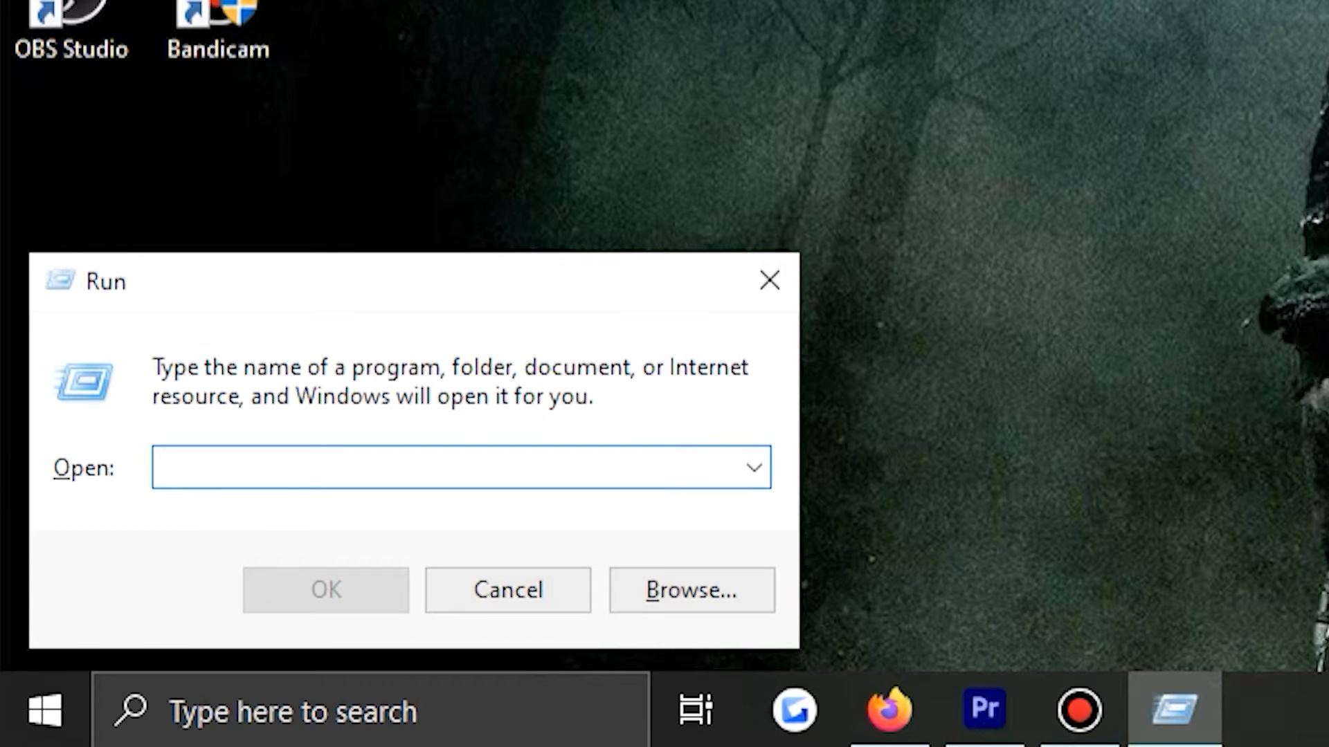
Launch PowerShell from Run and run the Get-AppXPackage WindowsStore Add-AppxPackage re-register command.
{"action": "type", "text": "powershell"}
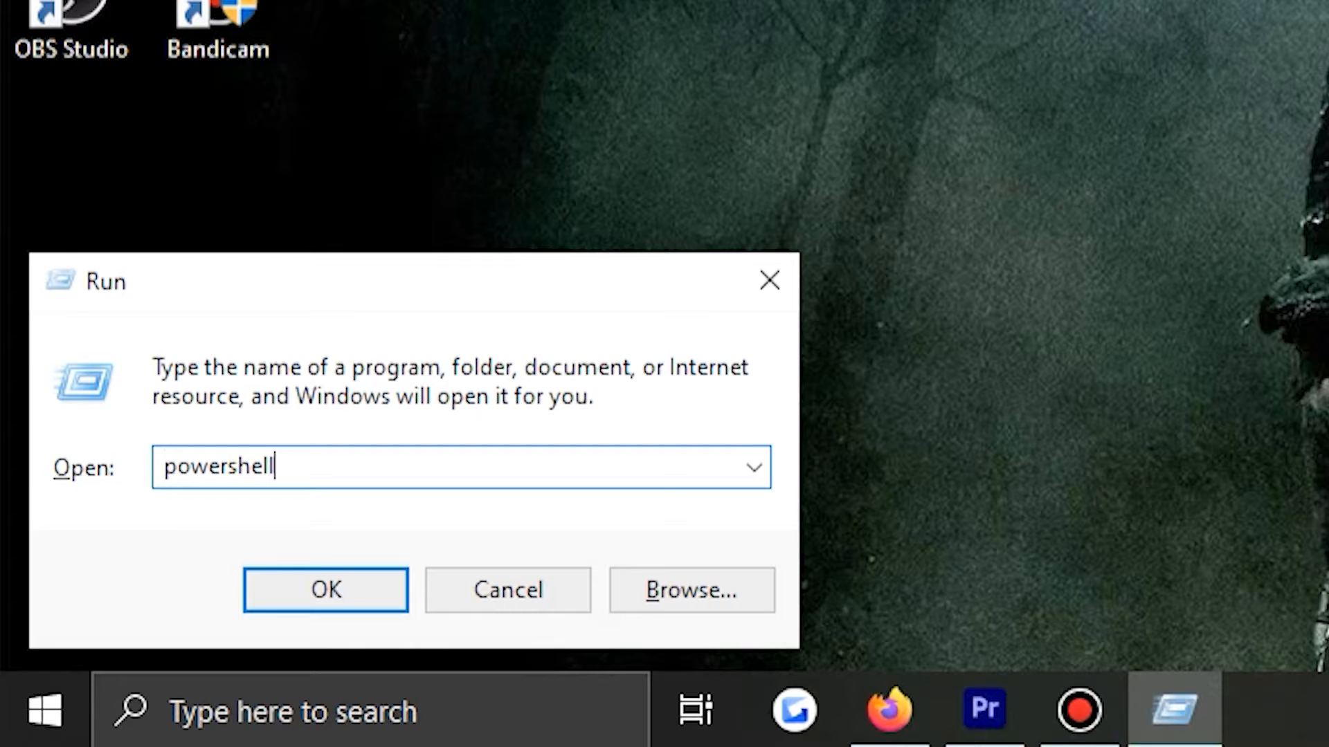
{"action": "left_click", "coordinate": [326, 589]}
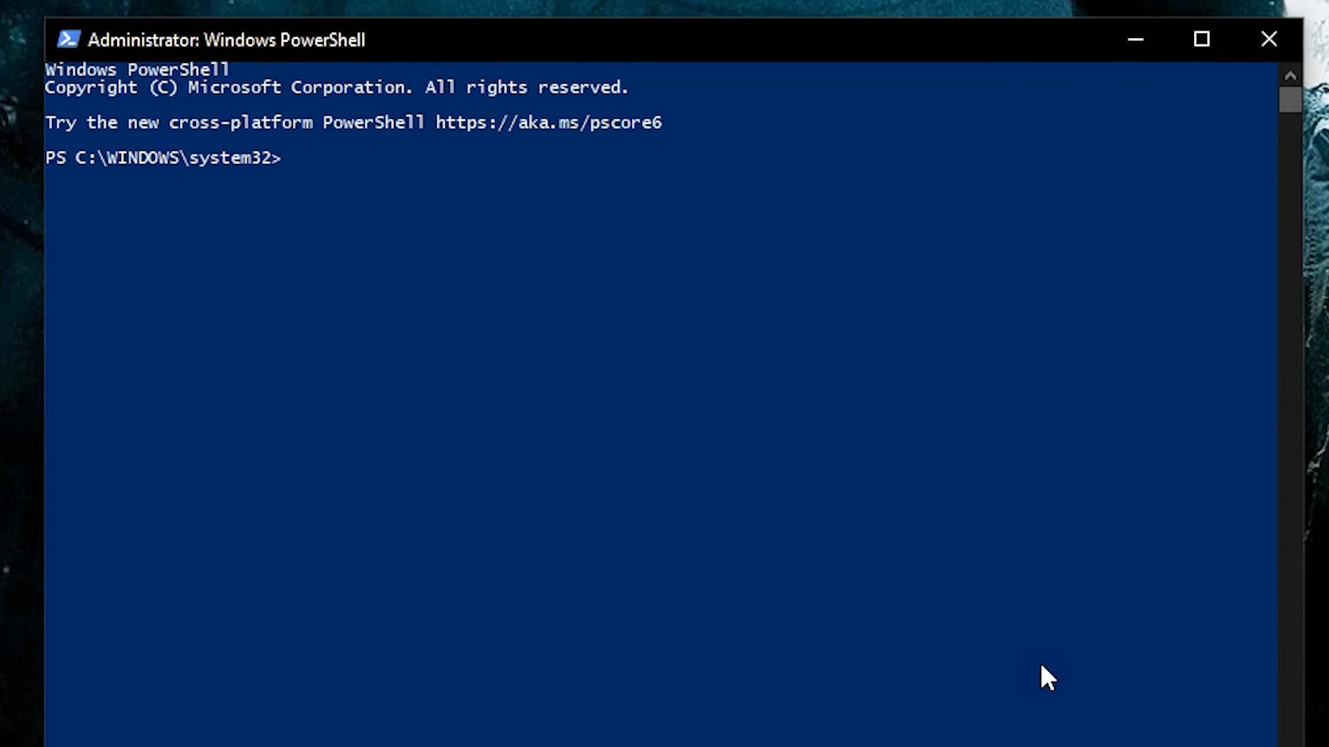
{"action": "mouse_move", "coordinate": [662, 244]}
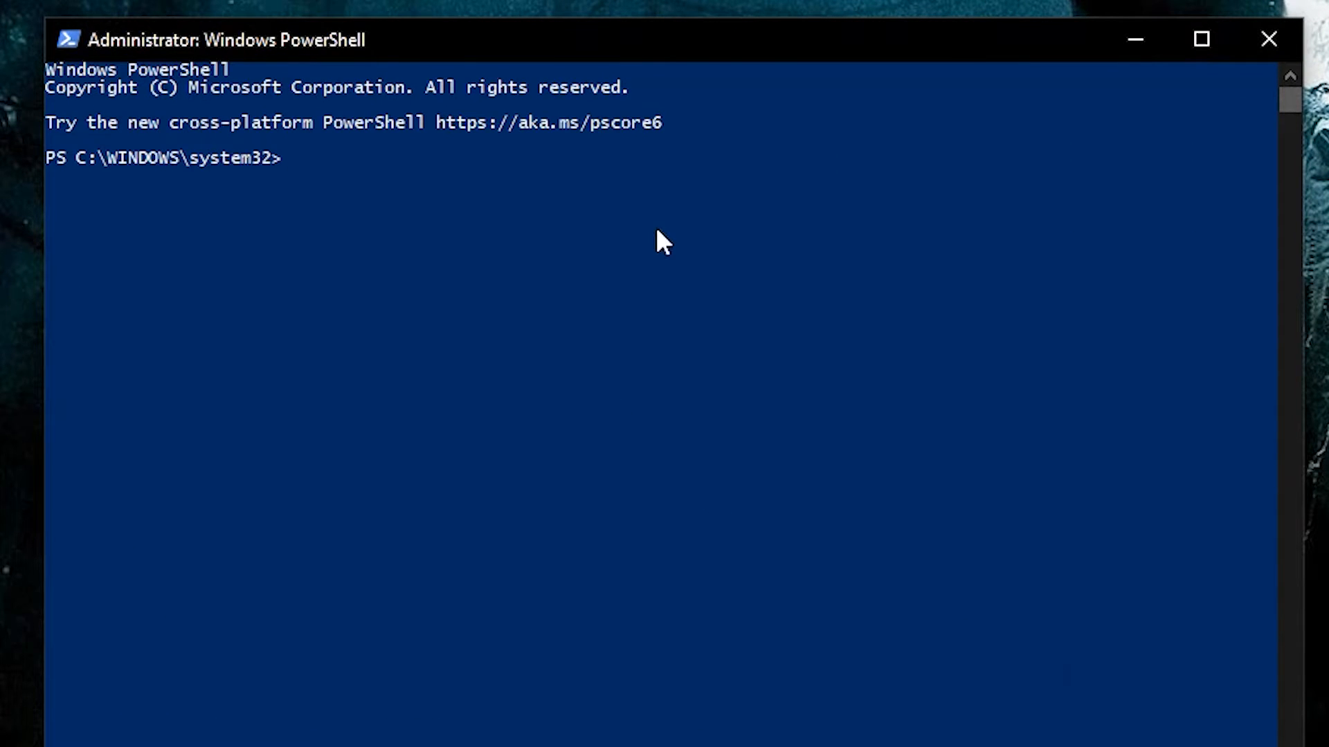
{"action": "type", "text": "Get-AppXPackage *Microsoft.WindowsStore* | Foreach {Add-AppxPackage -DisableDevelopmentMode -Register \"$($_.InstallLocation)\\AppXManifest.xml\"}"}
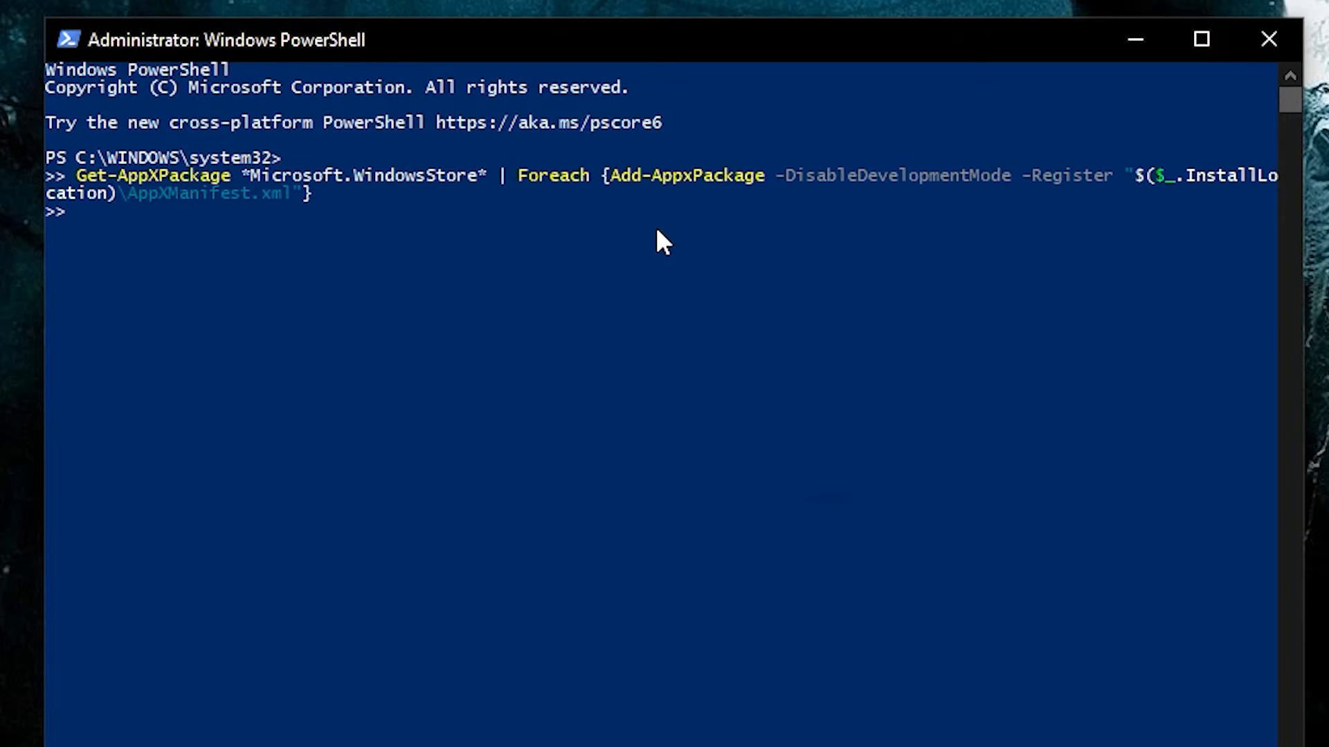
{"action": "key", "text": "Enter"}
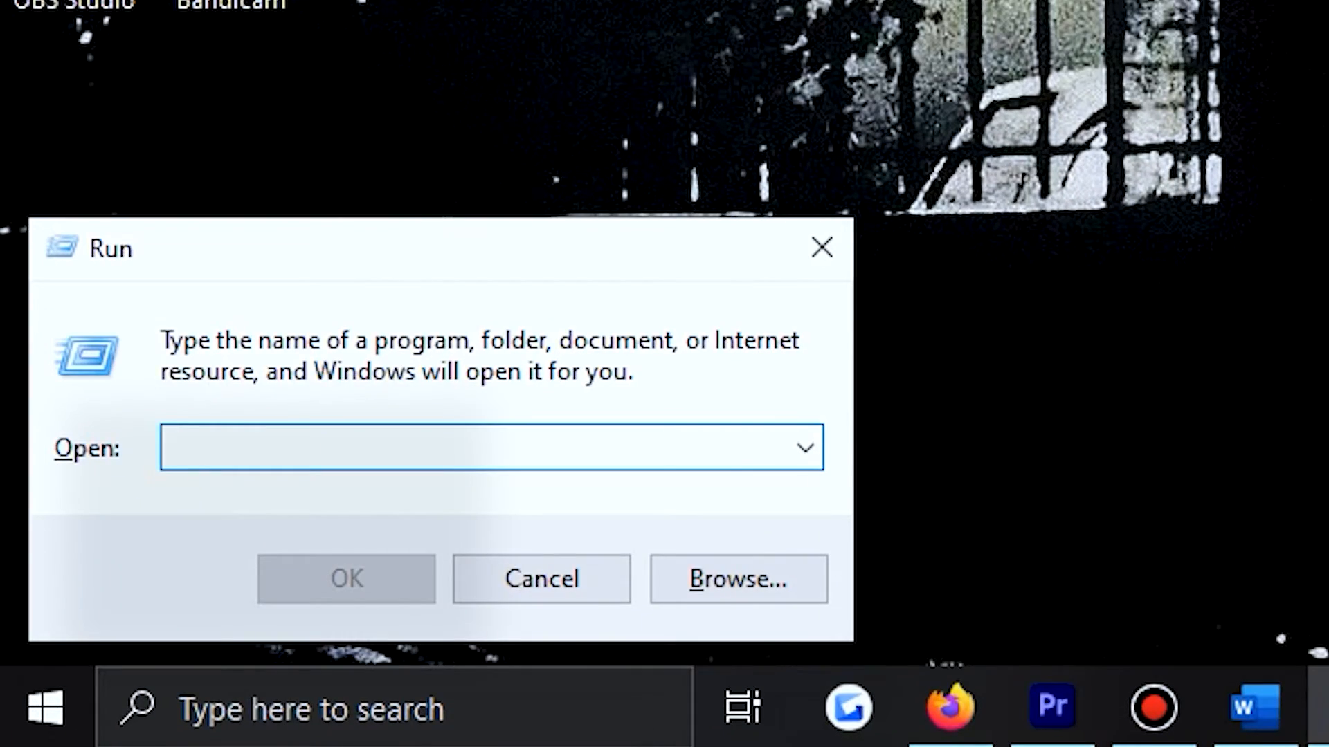
Open an administrator cmd and enter reg delete for HKCU\...\CurrentVersion\IrisService /f with shutdown.
{"action": "type", "text": "cmd"}
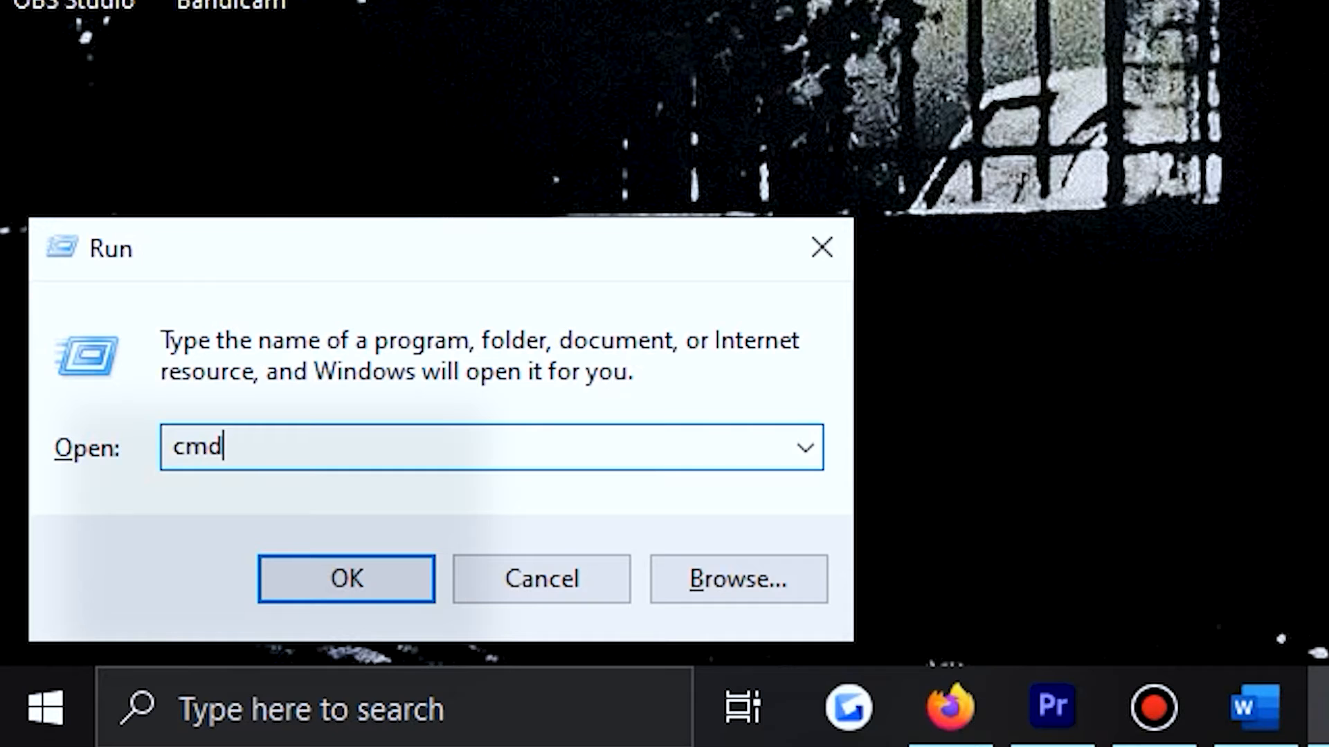
{"action": "left_click", "coordinate": [344, 579]}
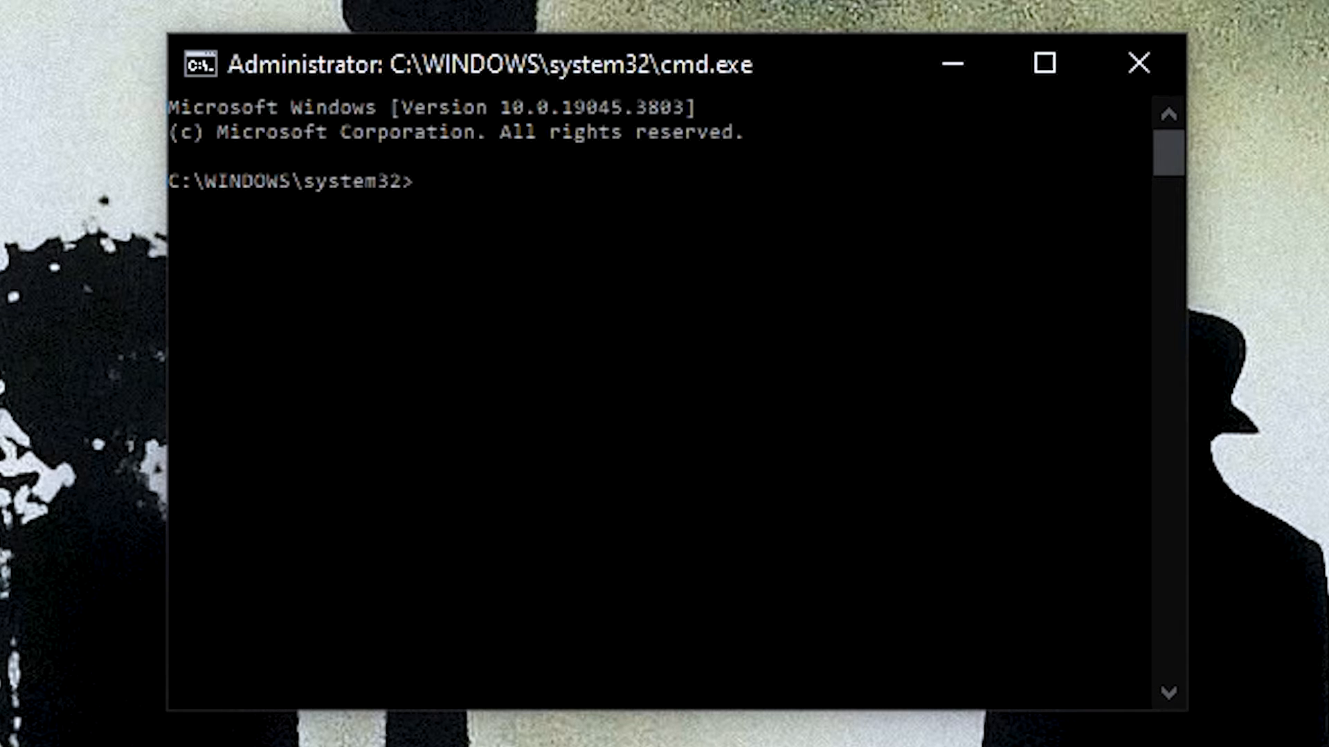
{"action": "type", "text": "reg delete HKCU\\SOFTWARE\\Microsoft\\Windows\\CurrentVersion\\IrisService /f && shutdown -r -t 0"}
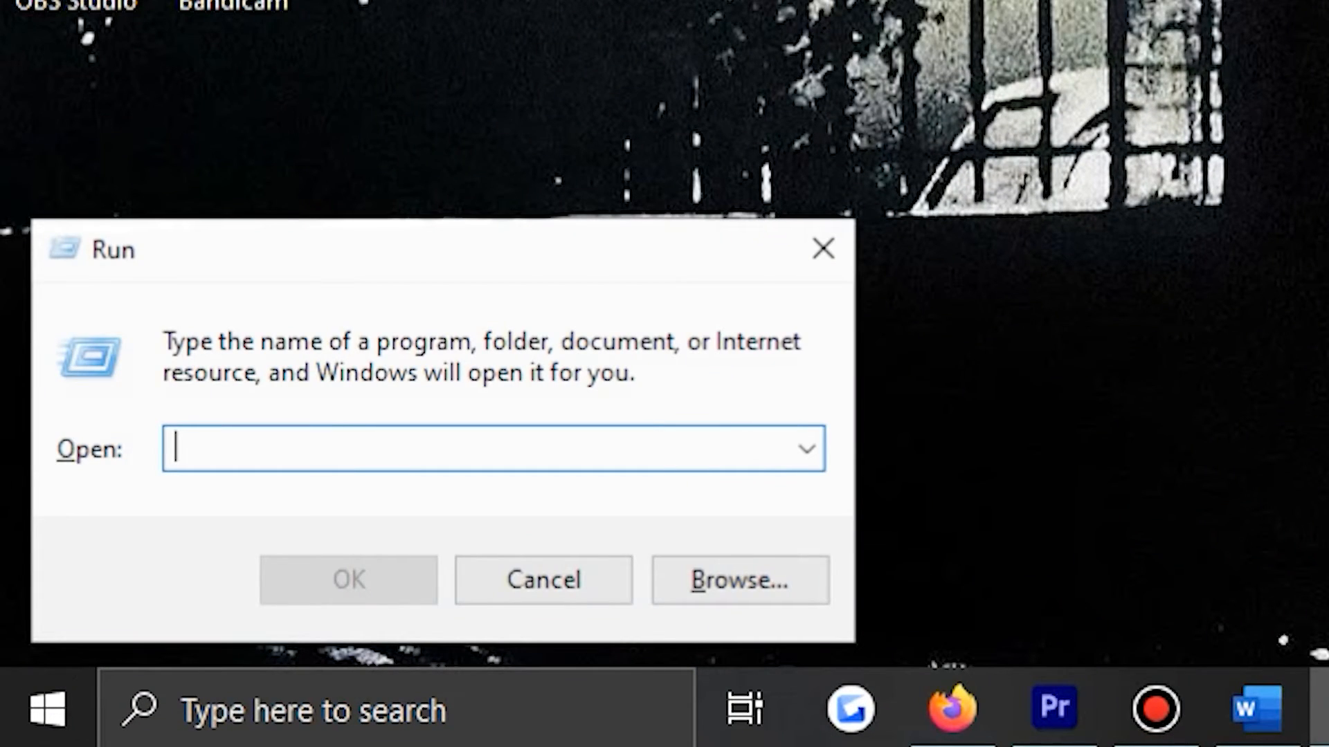
Open an administrator Command Prompt for the SFC /scannow check, then bring up Run again.
{"action": "type", "text": "cmd"}
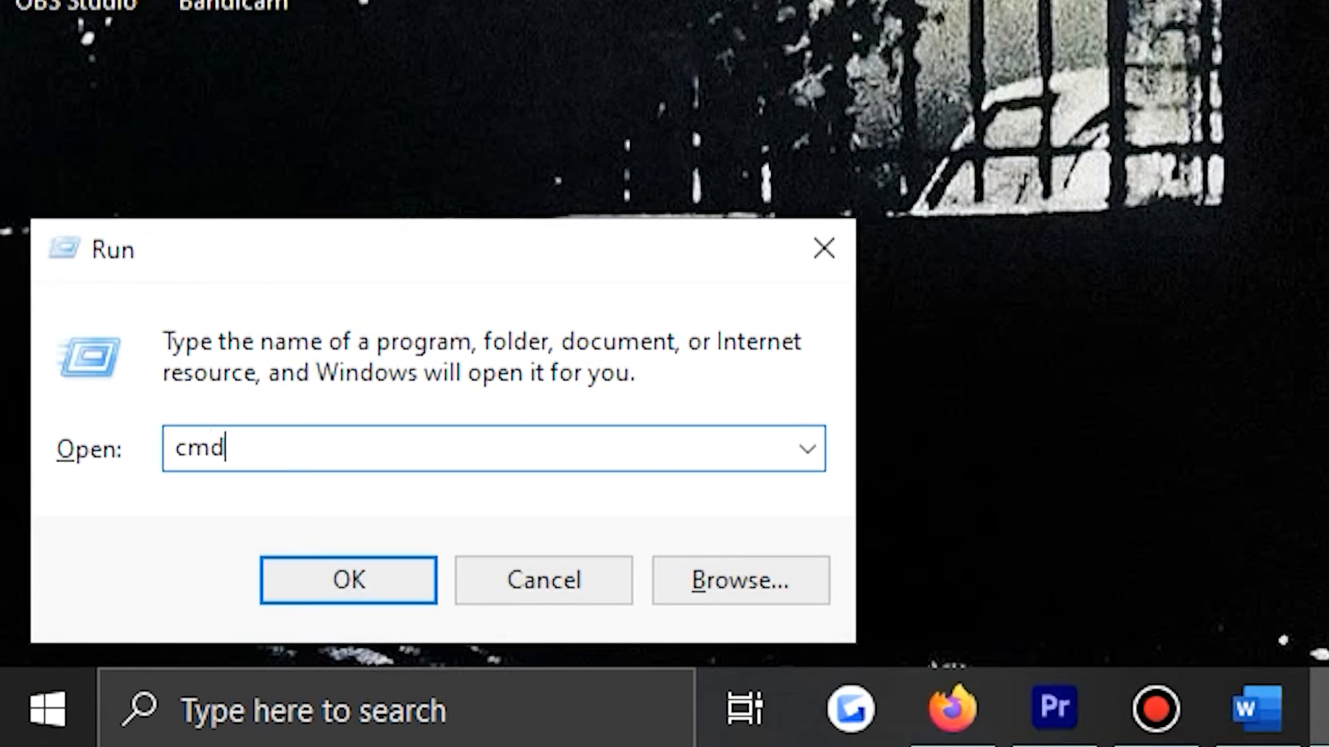
{"action": "left_click", "coordinate": [348, 580]}
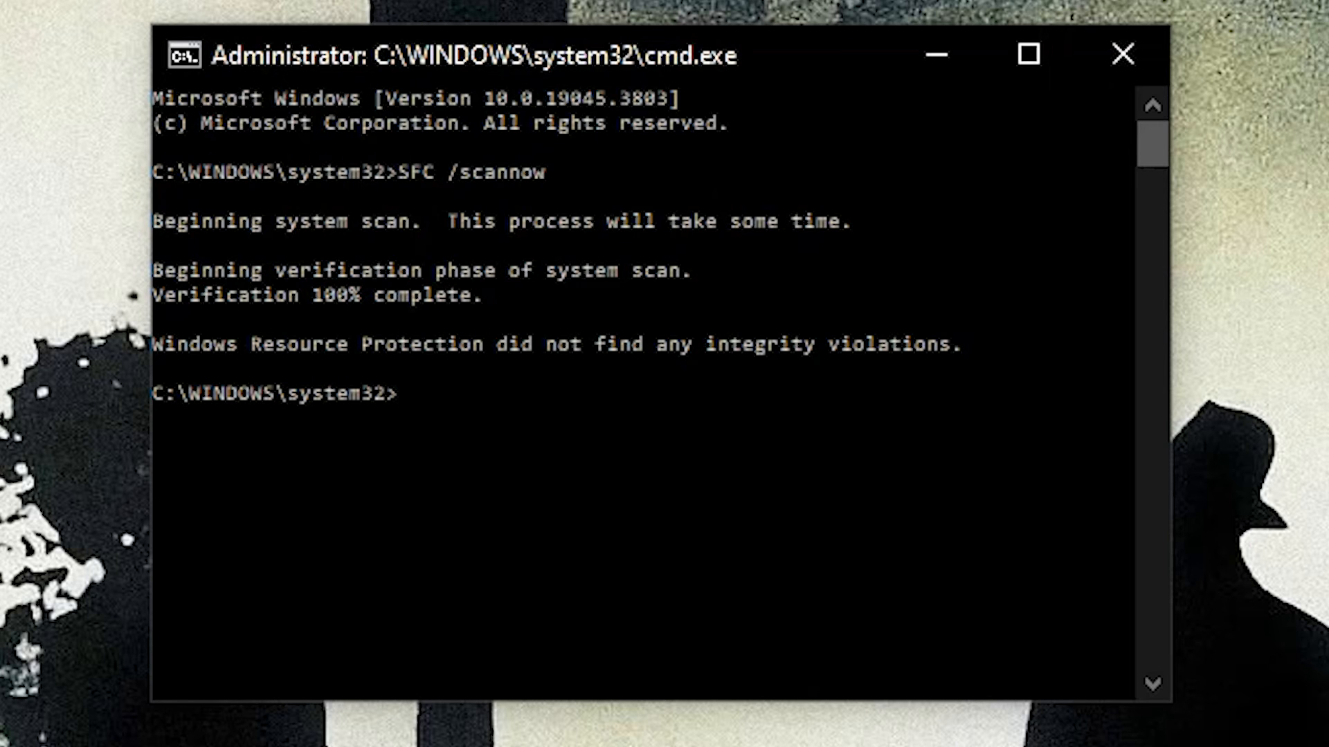
{"action": "key", "text": "Win+r"}
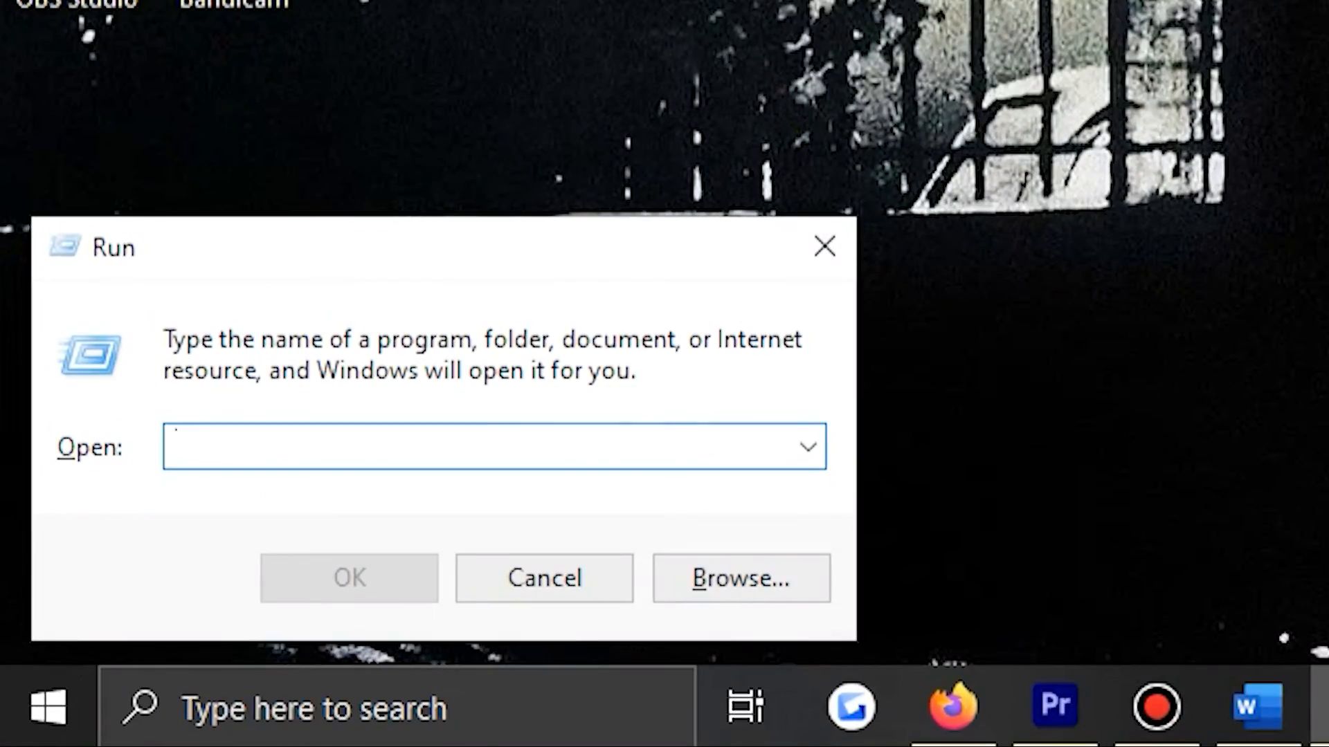
Open sysdm.cpl, launch System Restore and advance with the Recommended restore point.
{"action": "type", "text": "s"}
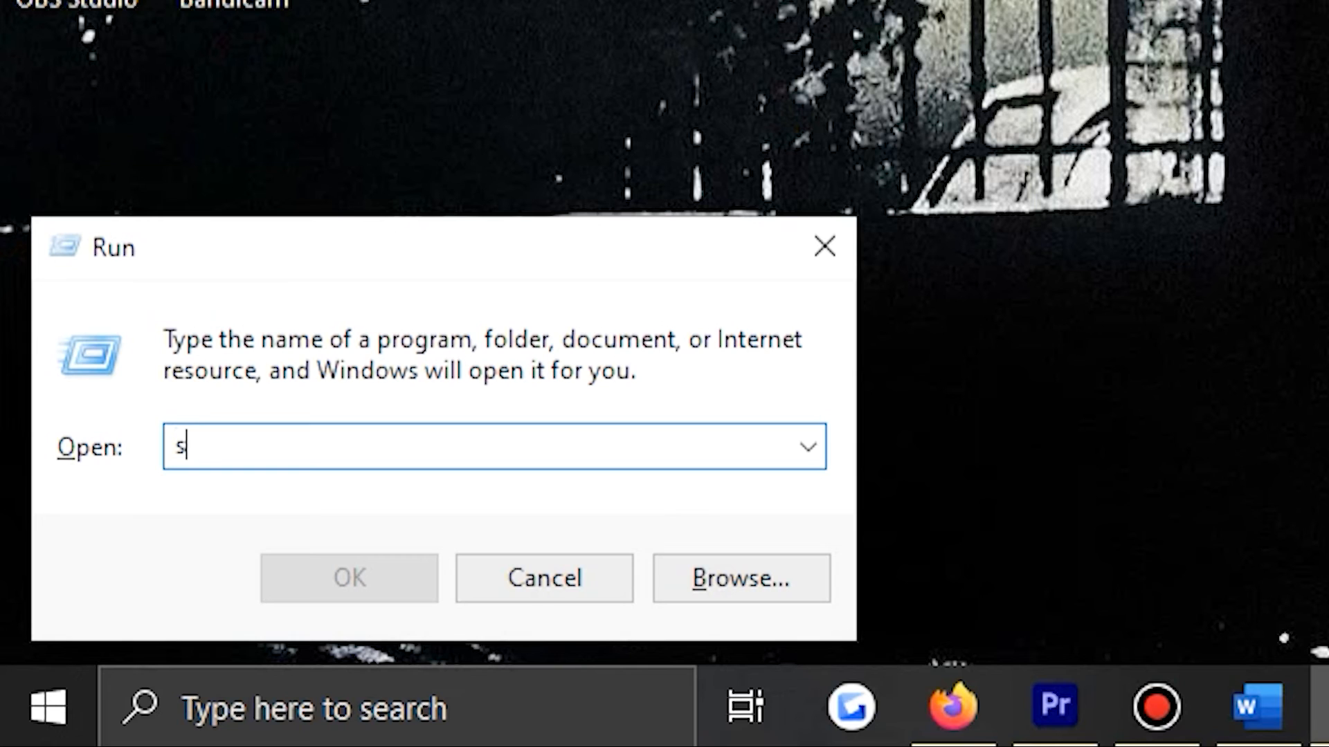
{"action": "type", "text": "ysdm"}
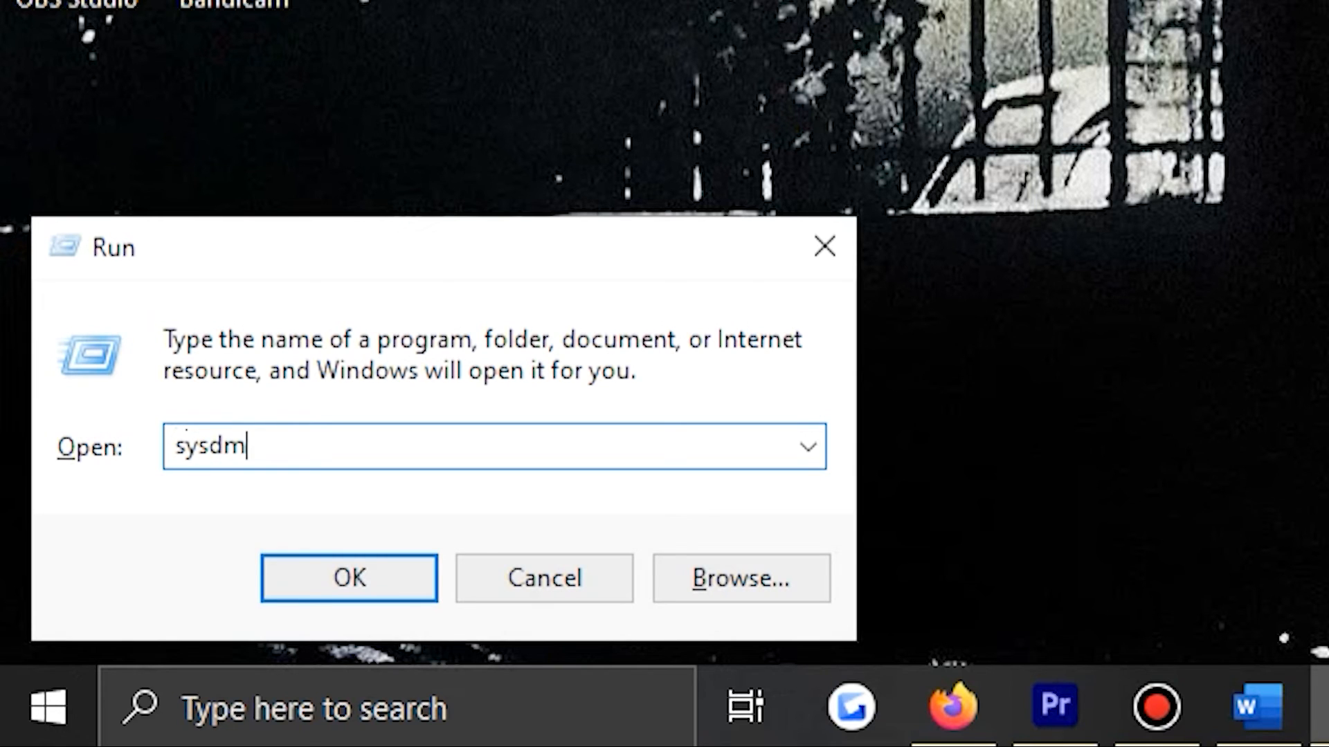
{"action": "type", "text": ".cpl"}
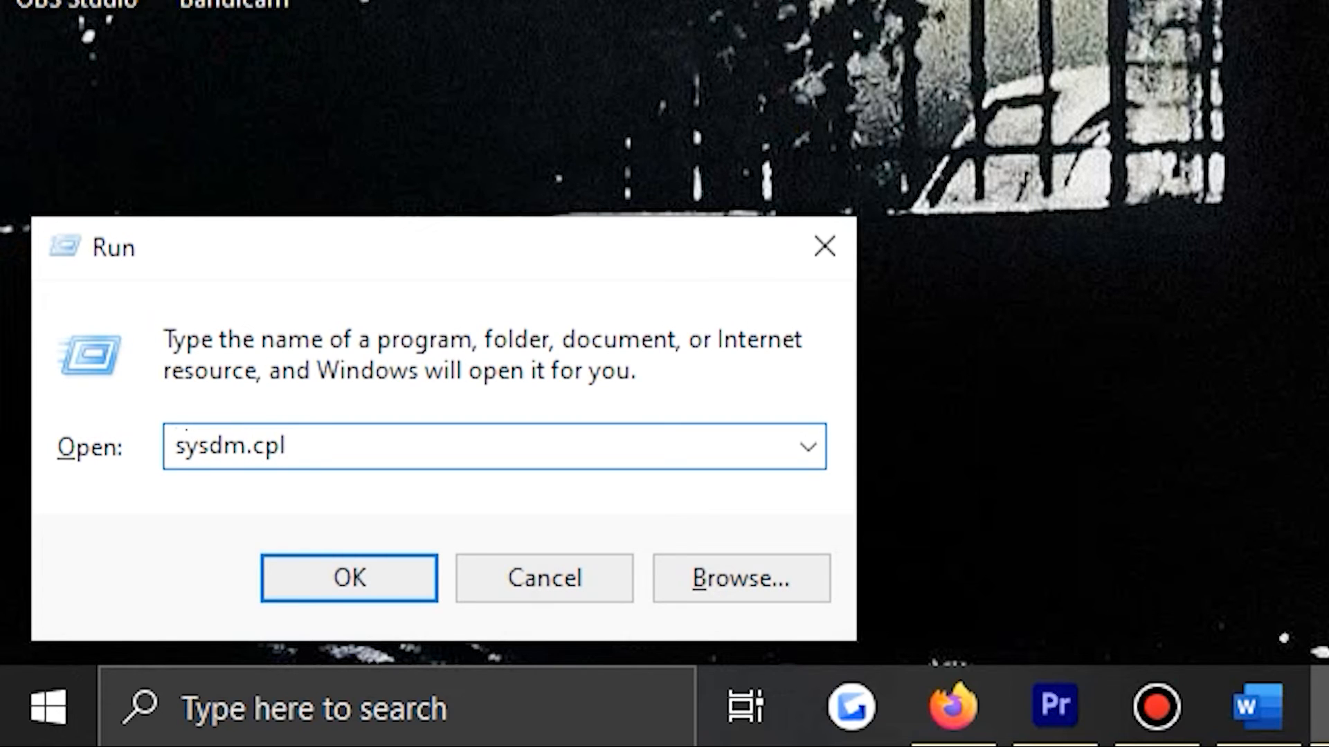
{"action": "left_click", "coordinate": [348, 578]}
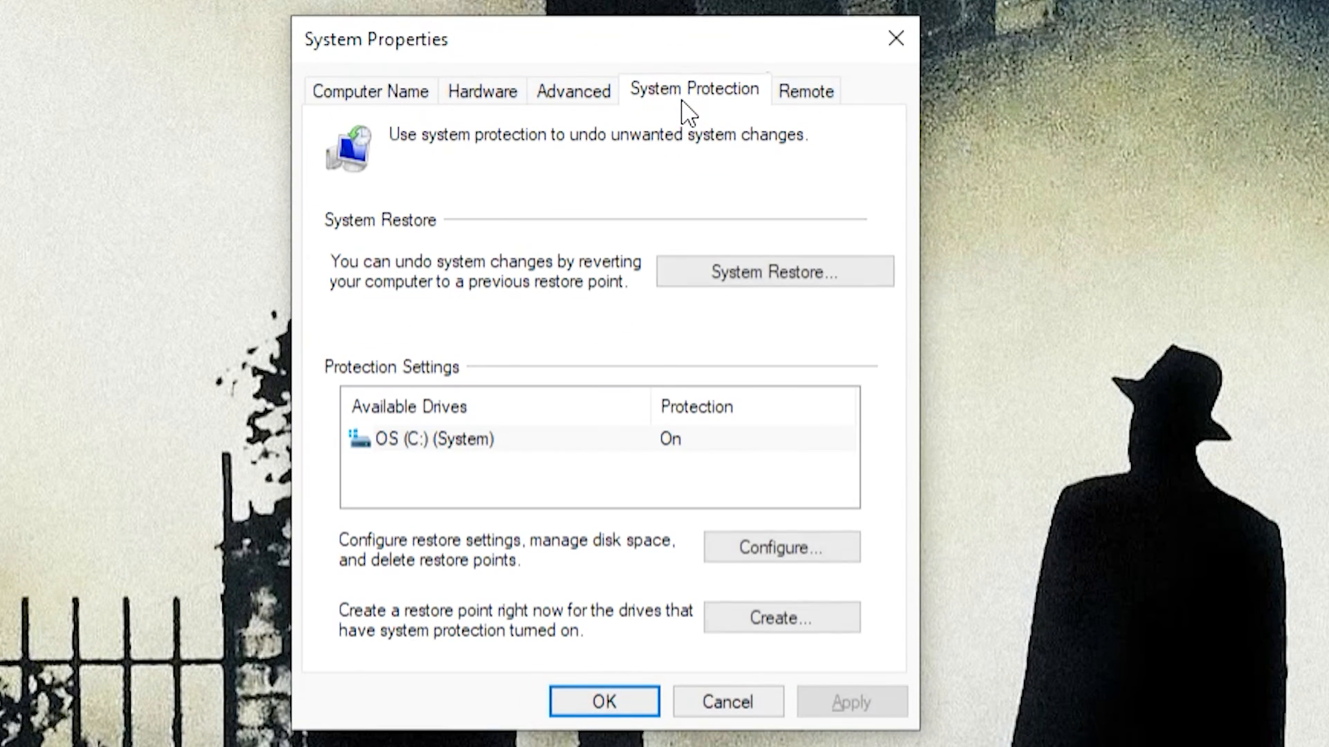
{"action": "mouse_move", "coordinate": [731, 222]}
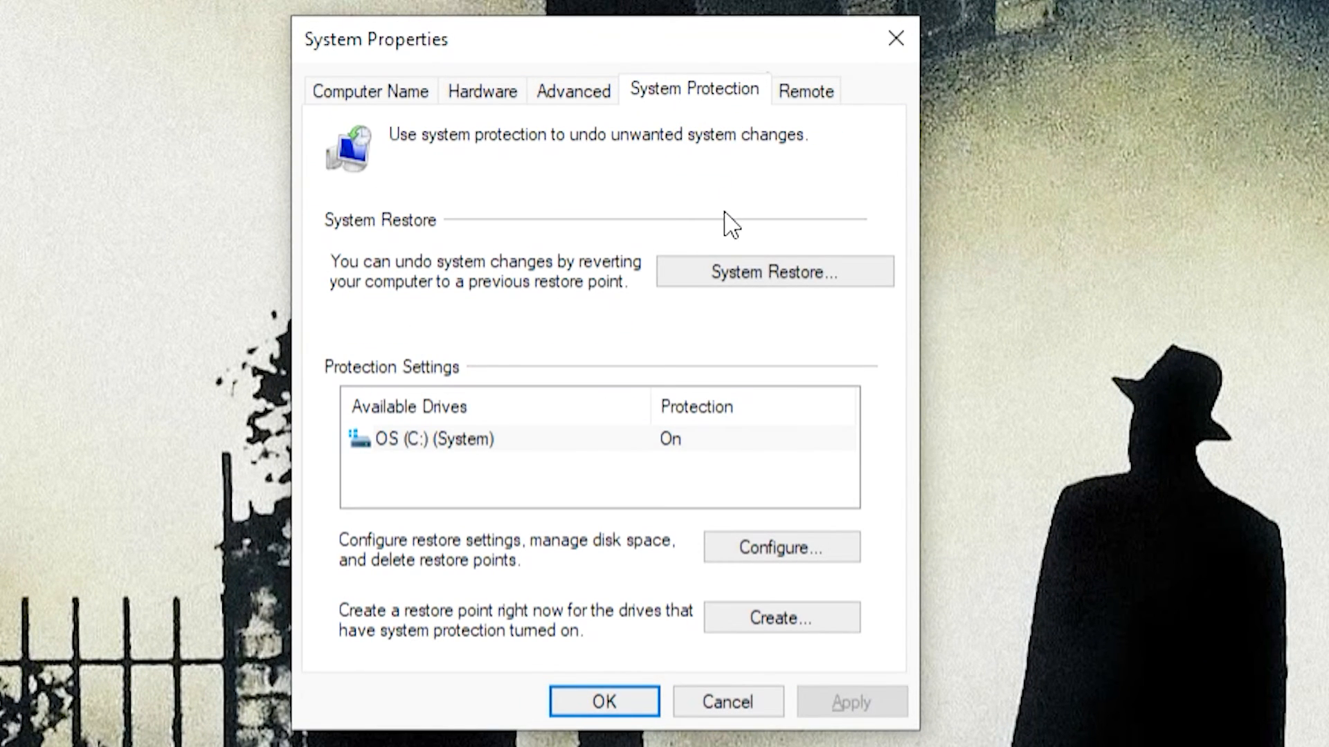
{"action": "left_click", "coordinate": [773, 272]}
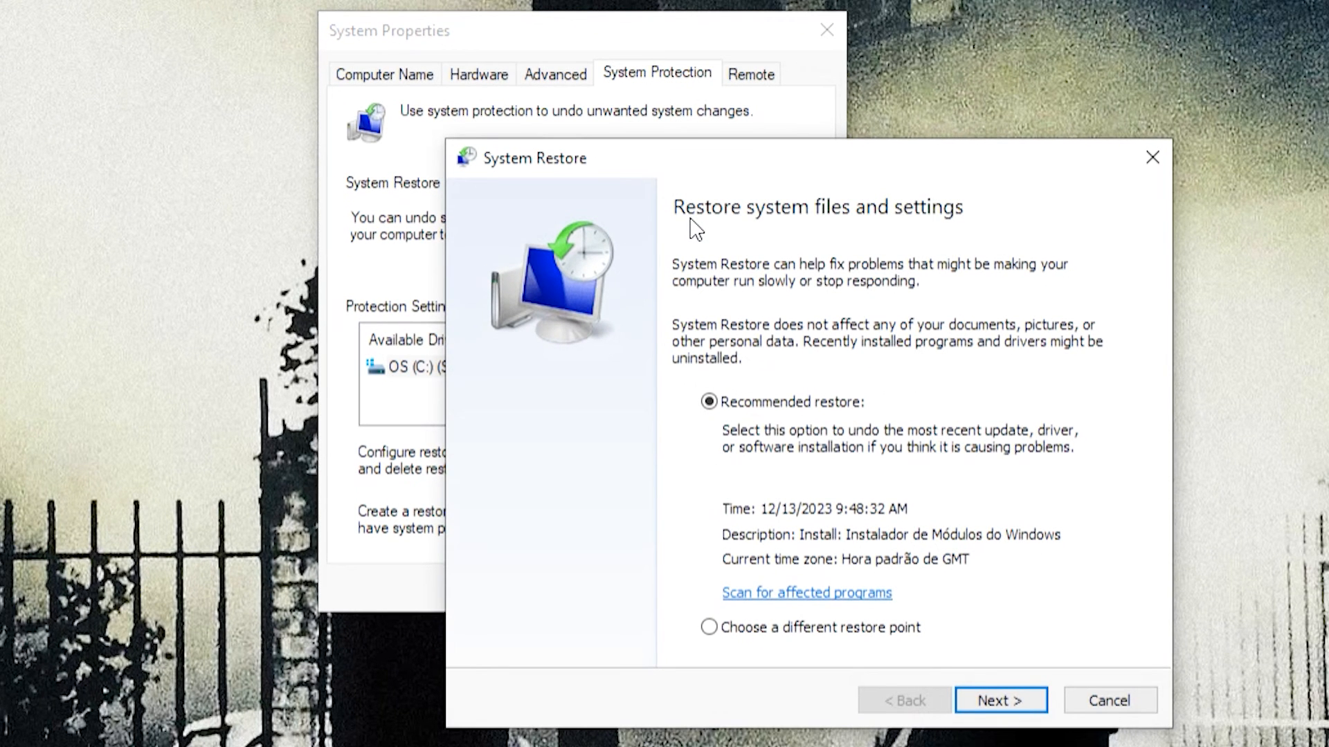
{"action": "mouse_move", "coordinate": [880, 464]}
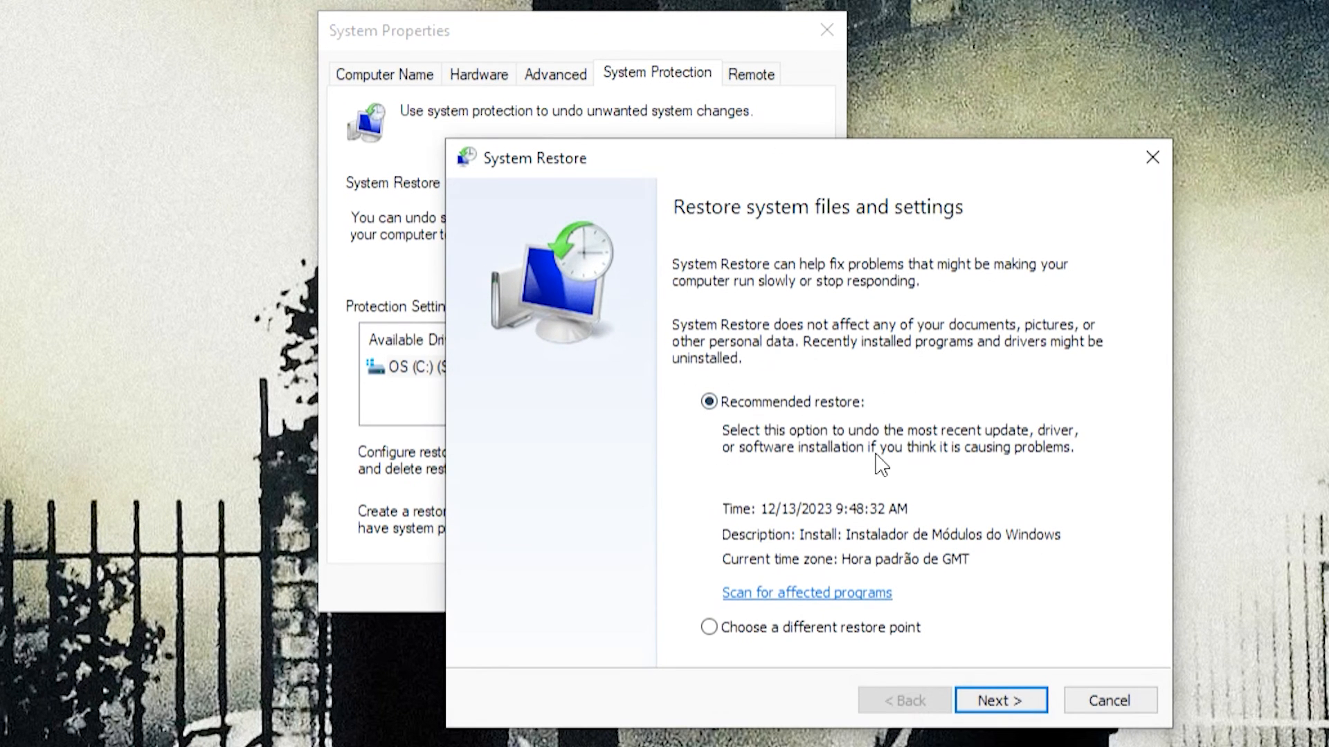
{"action": "left_click", "coordinate": [1000, 699]}
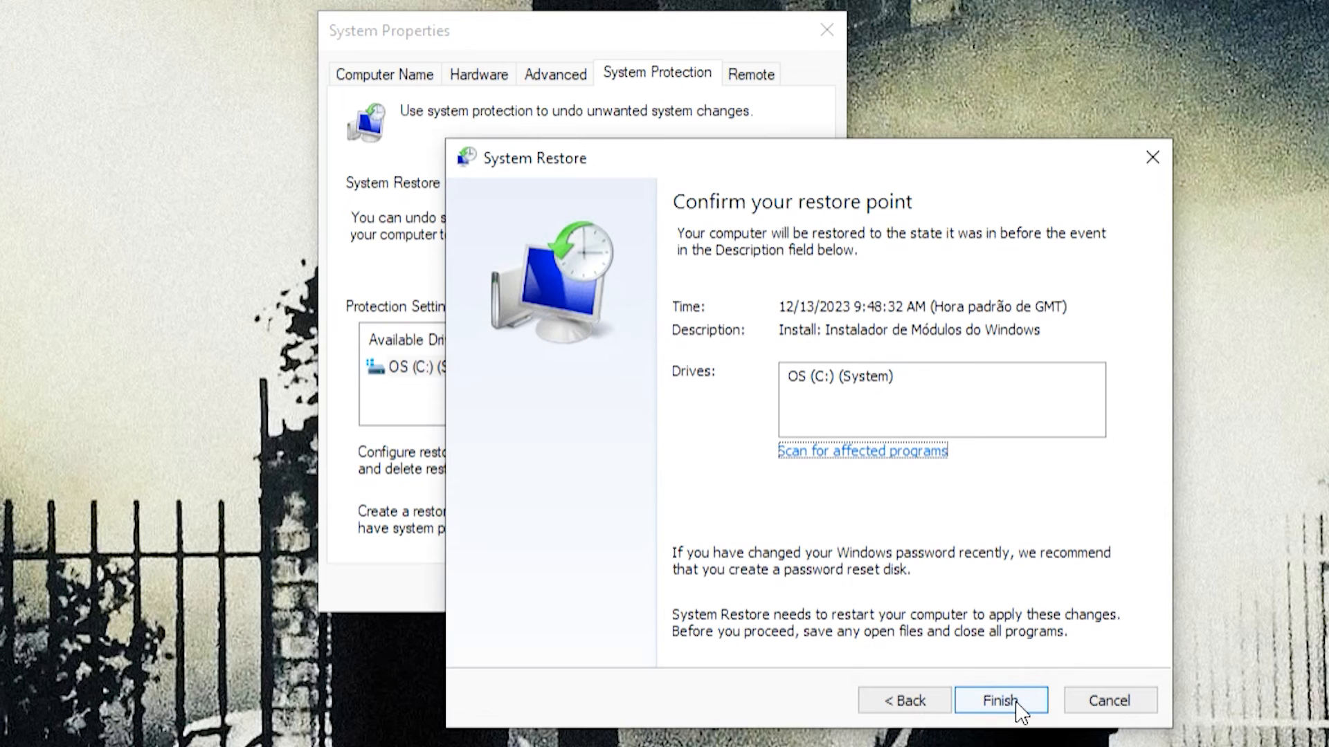